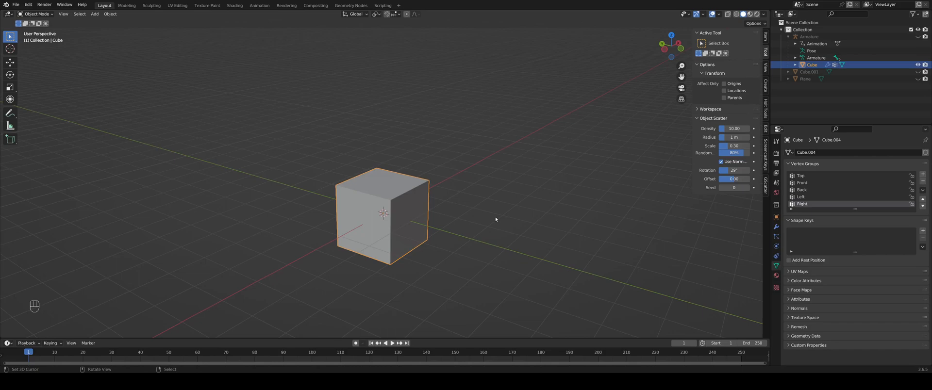
{"action": "mouse_move", "coordinate": [396, 185]}
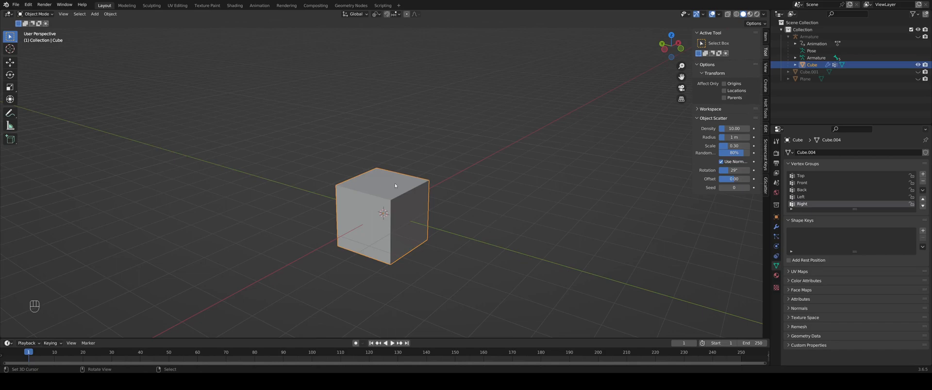
{"action": "mouse_move", "coordinate": [270, 214]}
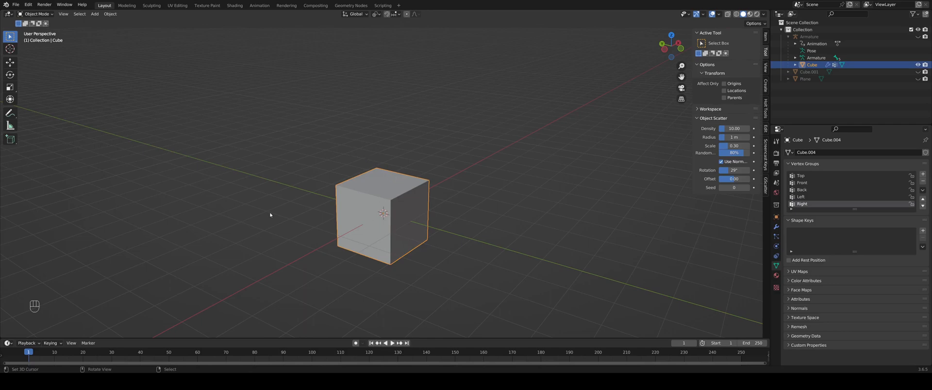
{"action": "mouse_move", "coordinate": [390, 204]}
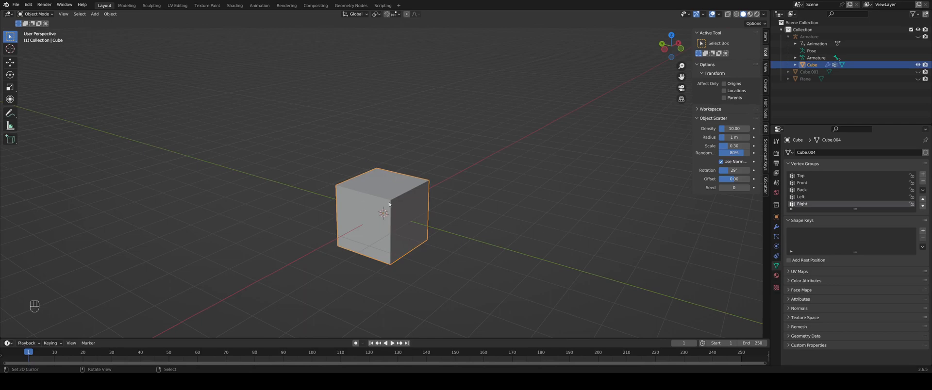
Mark the selected cube edges as UV seams in Edit Mode and inspect them
{"action": "key", "text": "Tab"}
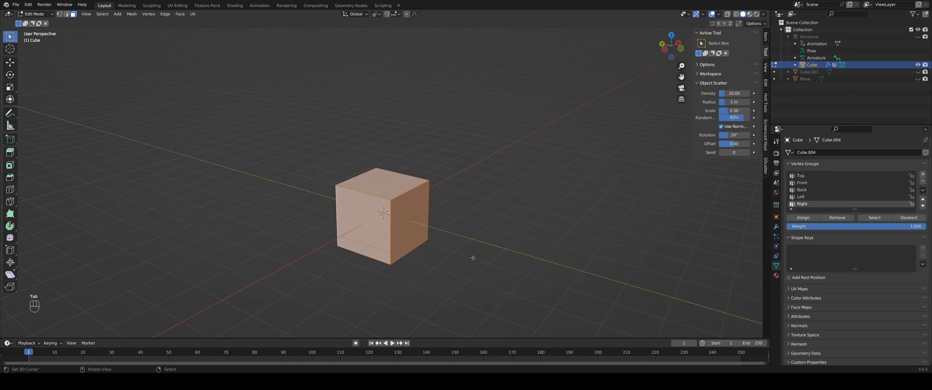
{"action": "mouse_move", "coordinate": [383, 195]}
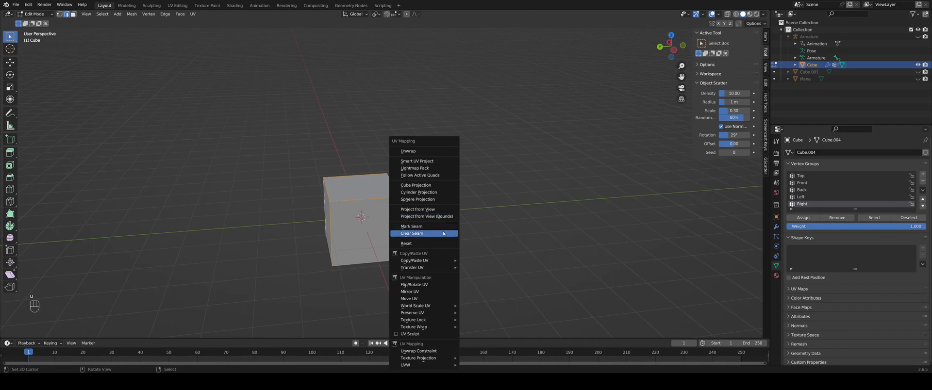
{"action": "left_click", "coordinate": [412, 233]}
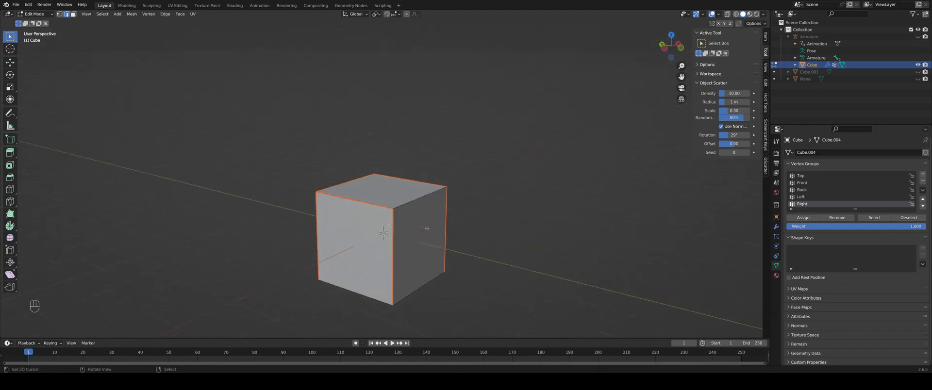
{"action": "left_click_drag", "start_coordinate": [427, 229], "coordinate": [381, 238]}
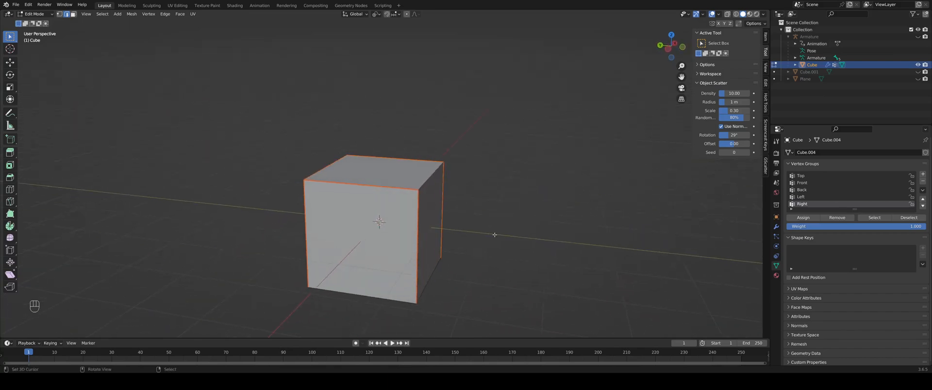
Return to Object Mode, let the unfold animation run, and select Cube.001
{"action": "key", "text": "Tab"}
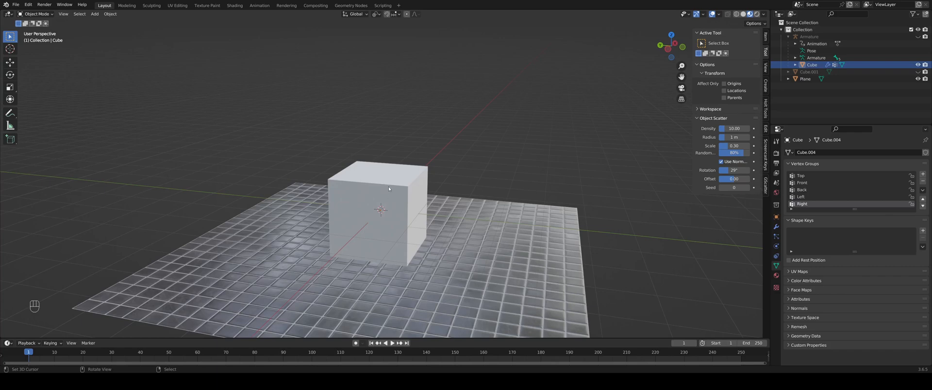
{"action": "mouse_move", "coordinate": [322, 276]}
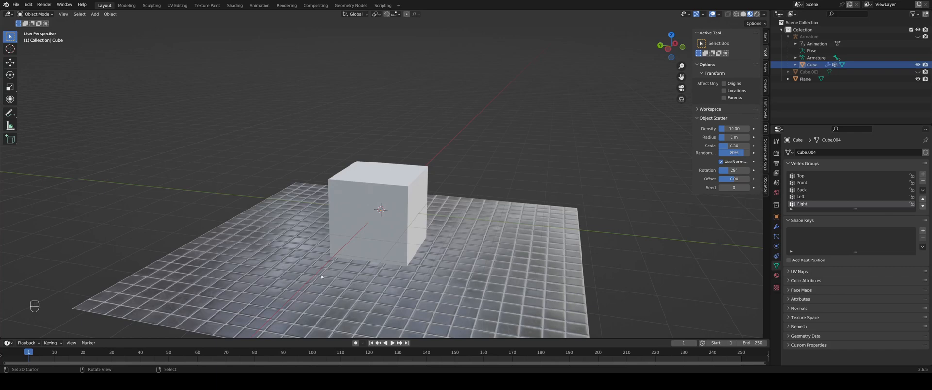
{"action": "mouse_move", "coordinate": [399, 324]}
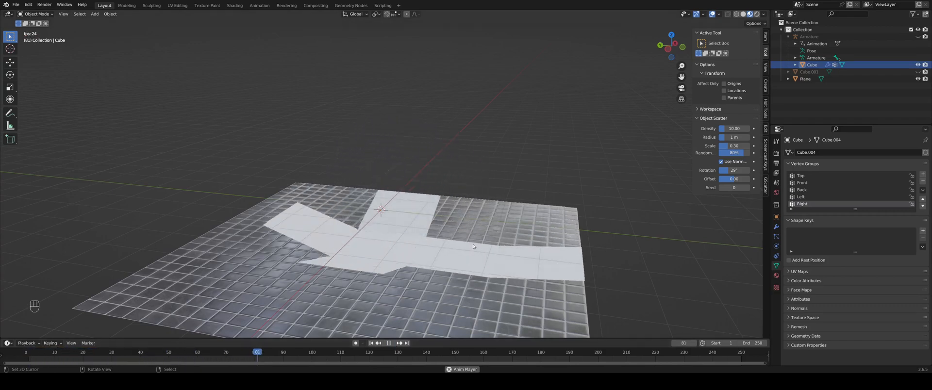
{"action": "left_click", "coordinate": [391, 344]}
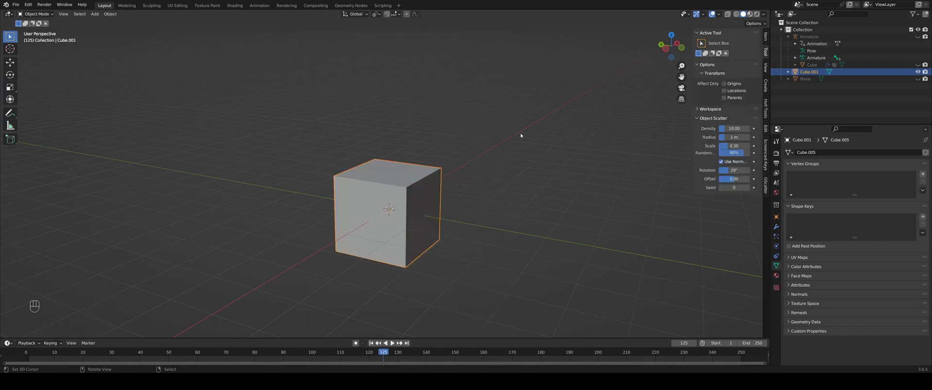
In UV Editing, enlarge the cube's unwrapped cross layout over the tile texture
{"action": "left_click", "coordinate": [177, 6]}
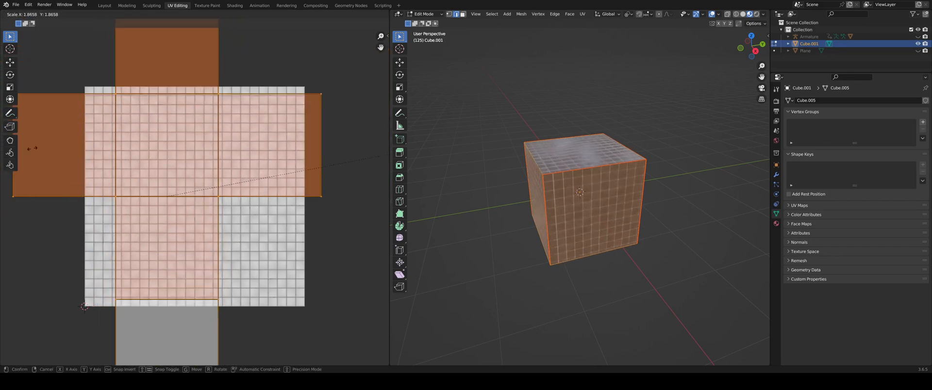
{"action": "left_click", "coordinate": [806, 50]}
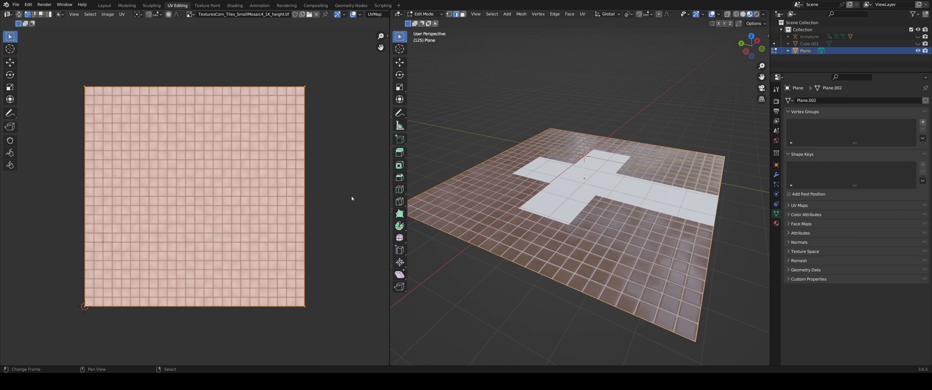
Scale up the plane's UV square so its floor tiles become smaller, then return to Layout
{"action": "key", "text": "s"}
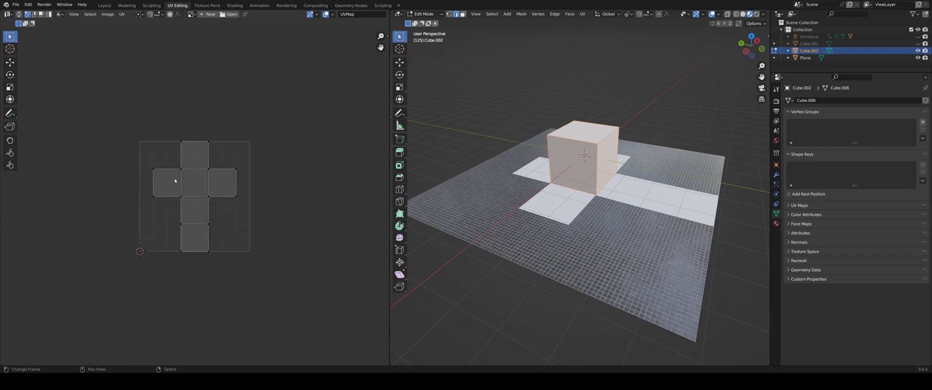
{"action": "mouse_move", "coordinate": [231, 256]}
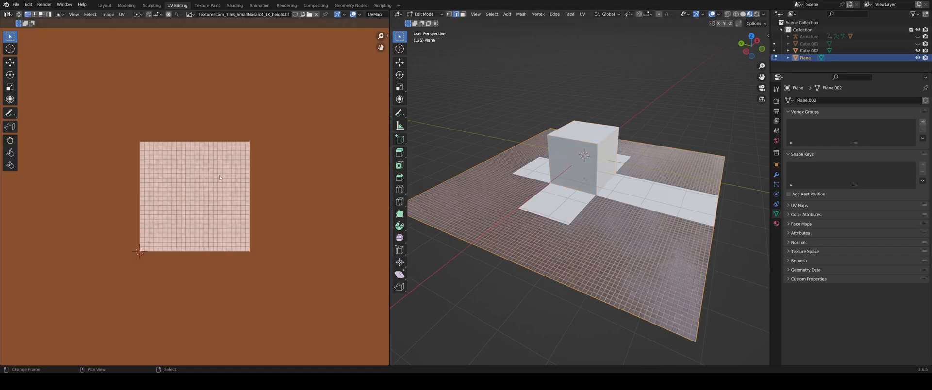
{"action": "key", "text": "s"}
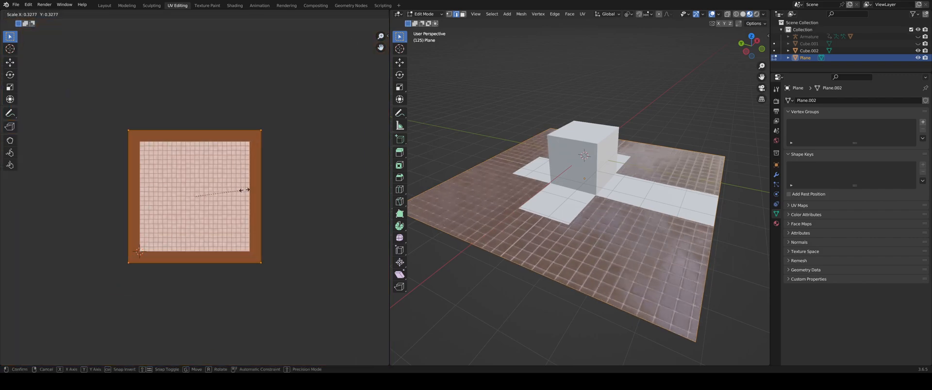
{"action": "left_click_drag", "start_coordinate": [244, 191], "coordinate": [375, 194]}
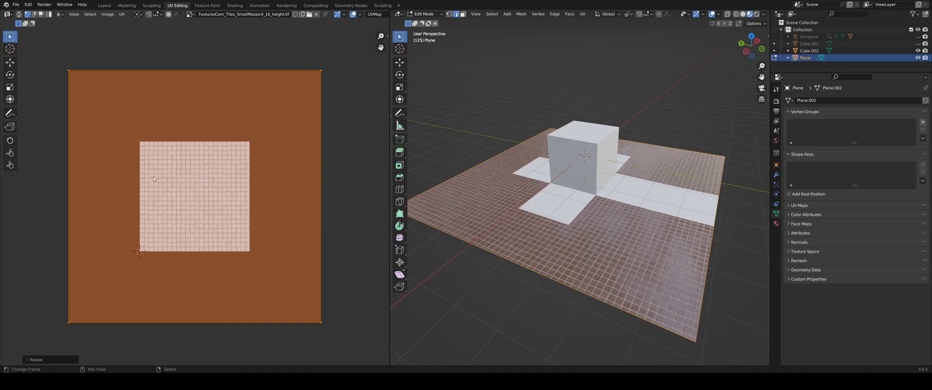
{"action": "left_click", "coordinate": [105, 6]}
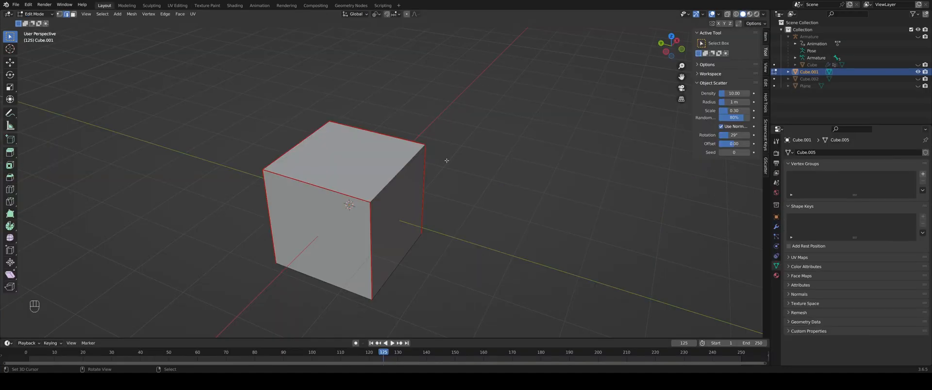